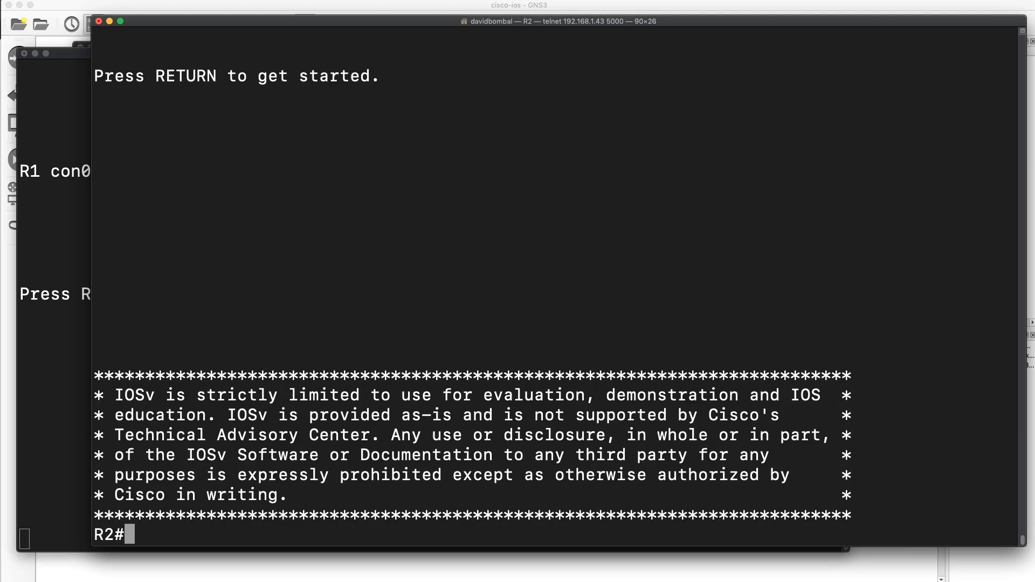
Filter R2's running config to lines starting with i using 'sh run | include ^i' and page through the matches.
type("sh")
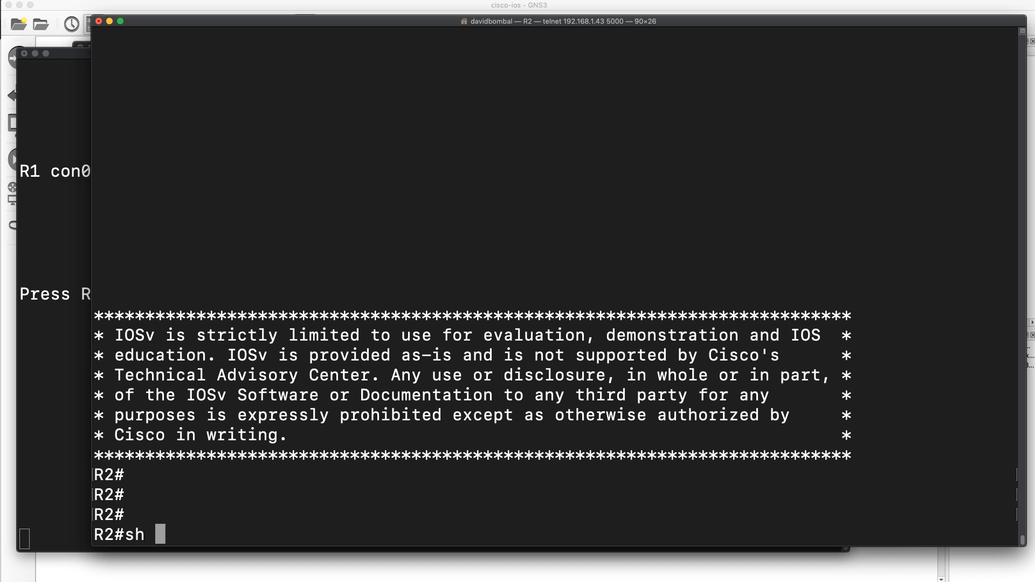
type("run | include")
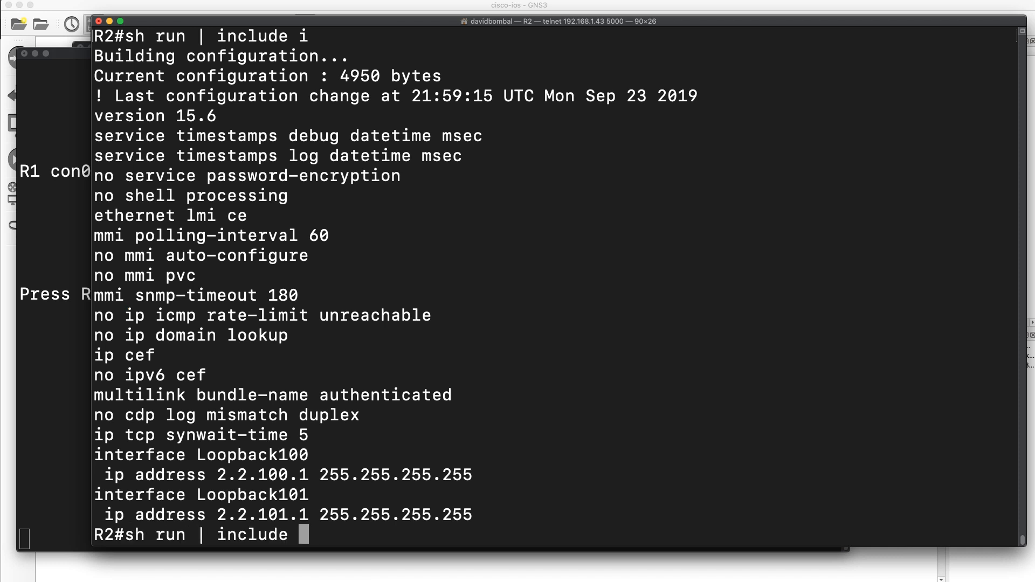
type("^i")
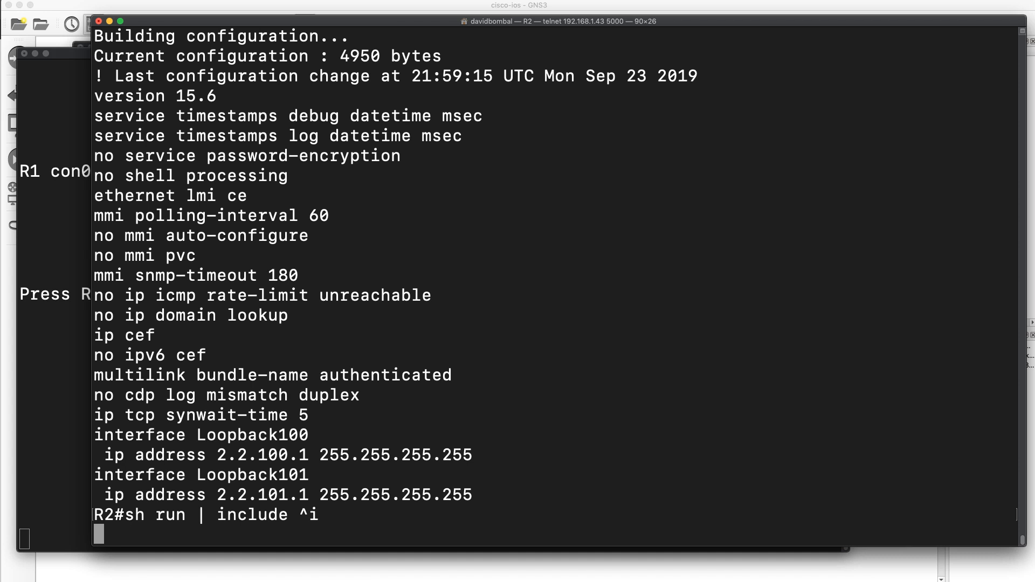
key("Return")
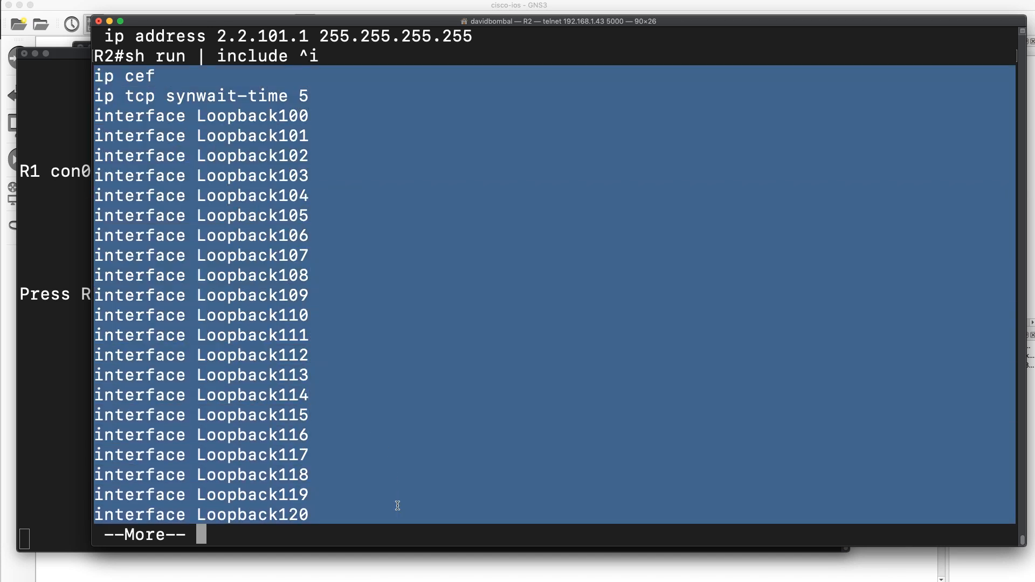
key("space")
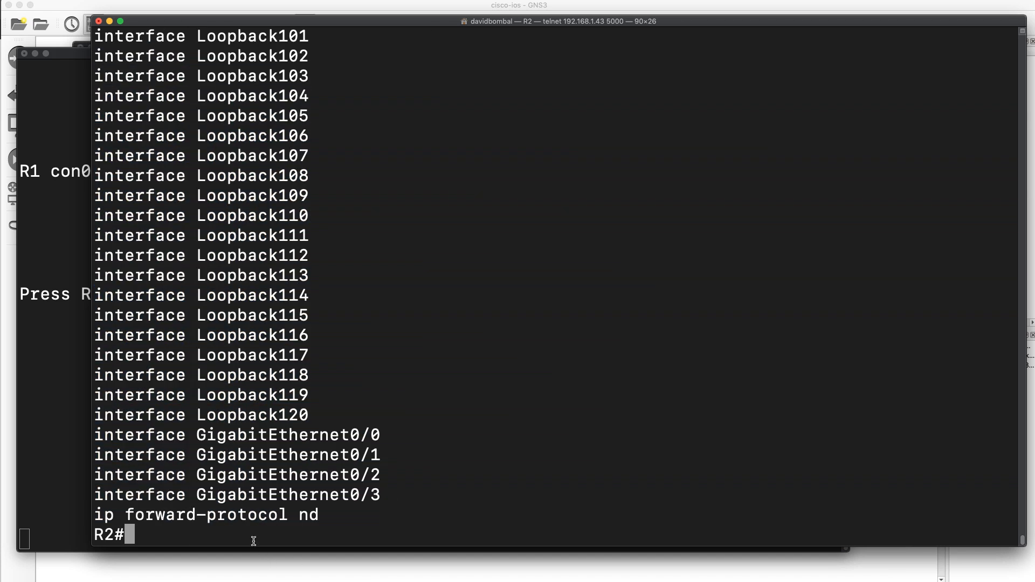
double_click(104, 515)
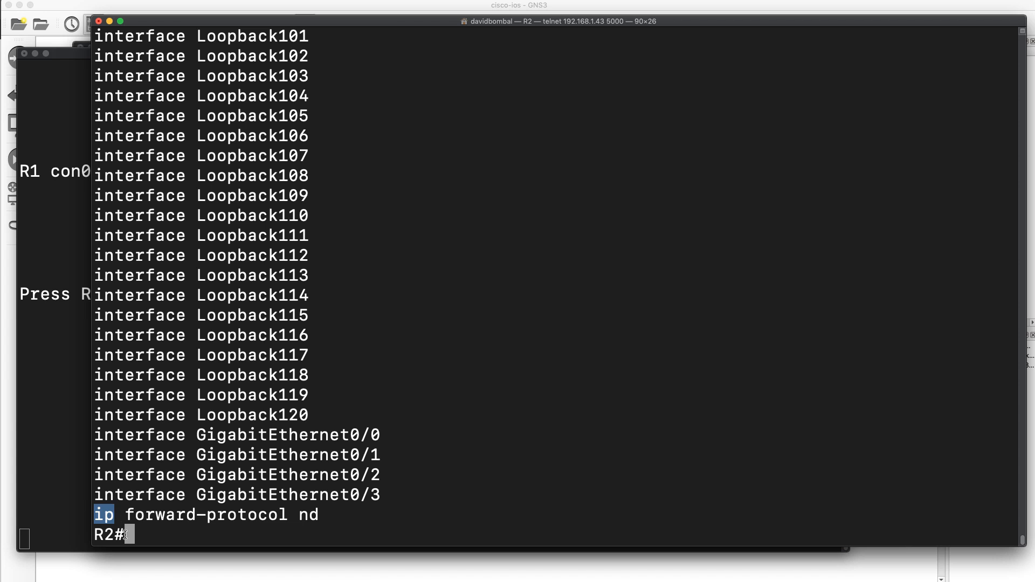
Filter the running config to lines containing 0, then recall the command to change the pattern to 0$.
type("sh run | include 0")
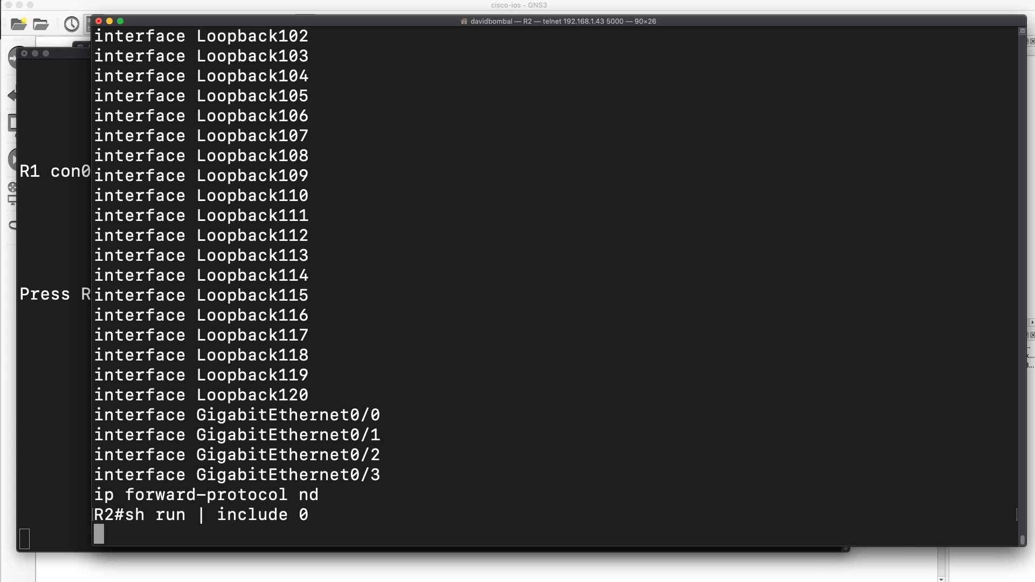
key("Return")
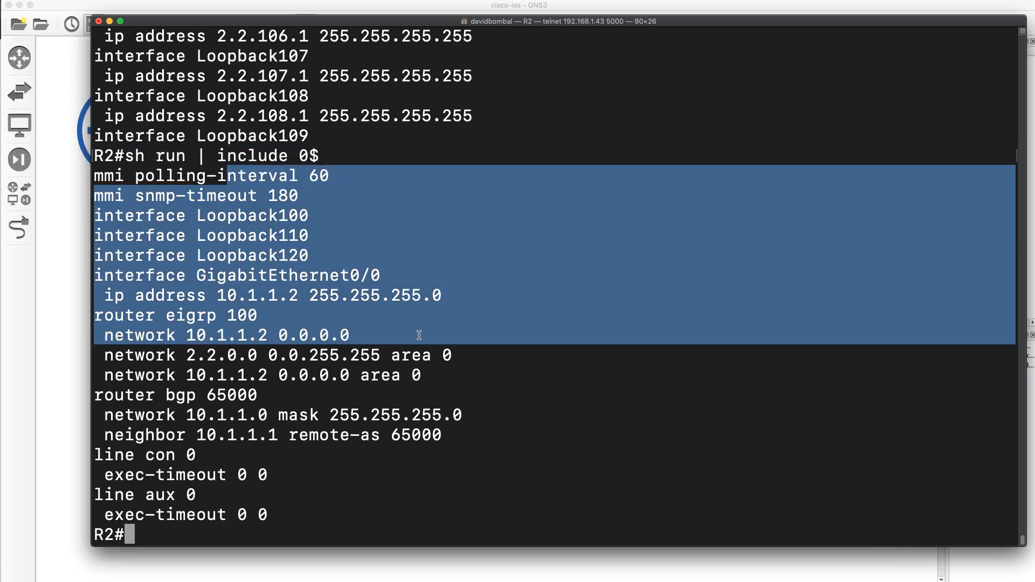
left_click(324, 176)
type("sh run | include 0$")
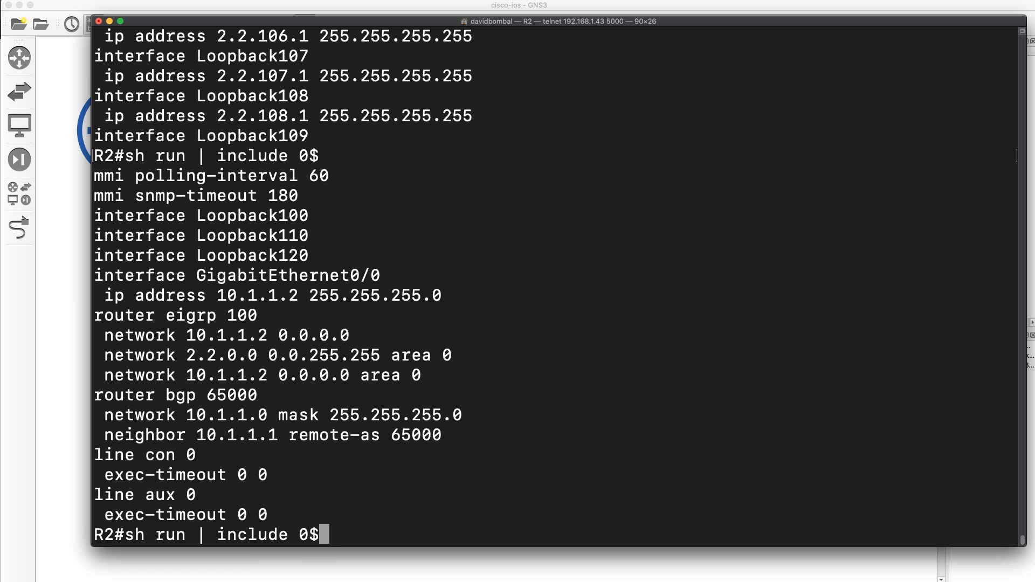
mouse_move(362, 541)
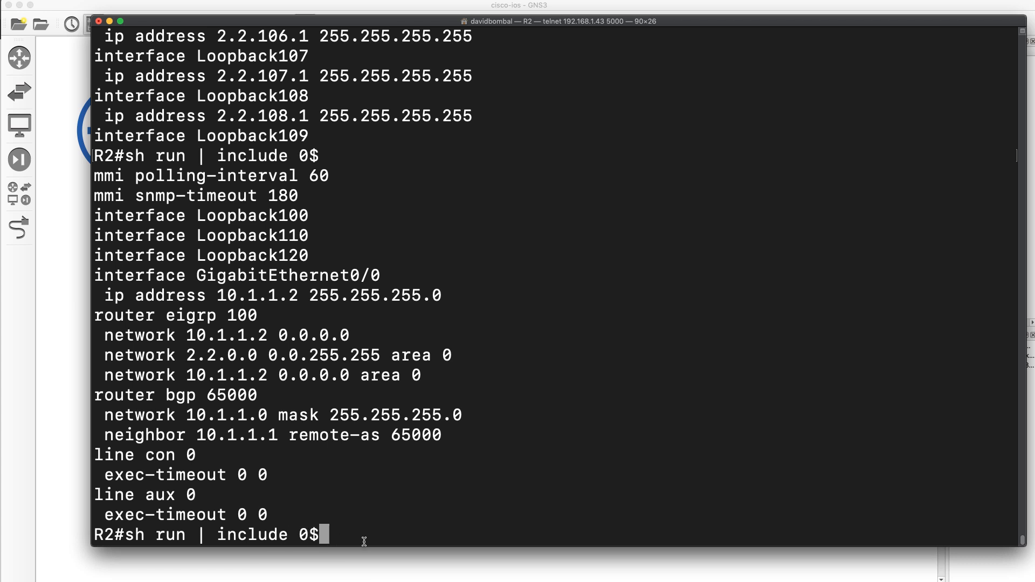
key("BackSpace")
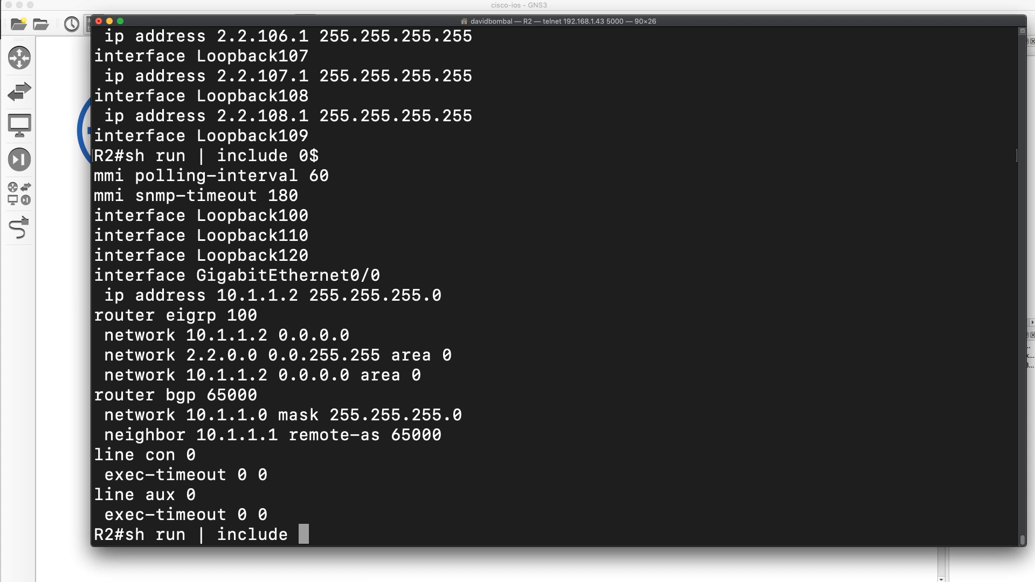
Filter with 'include 1.1' and highlight the 1.1 match inside 2.2.101.1 where the dot was a wildcard.
type("1.")
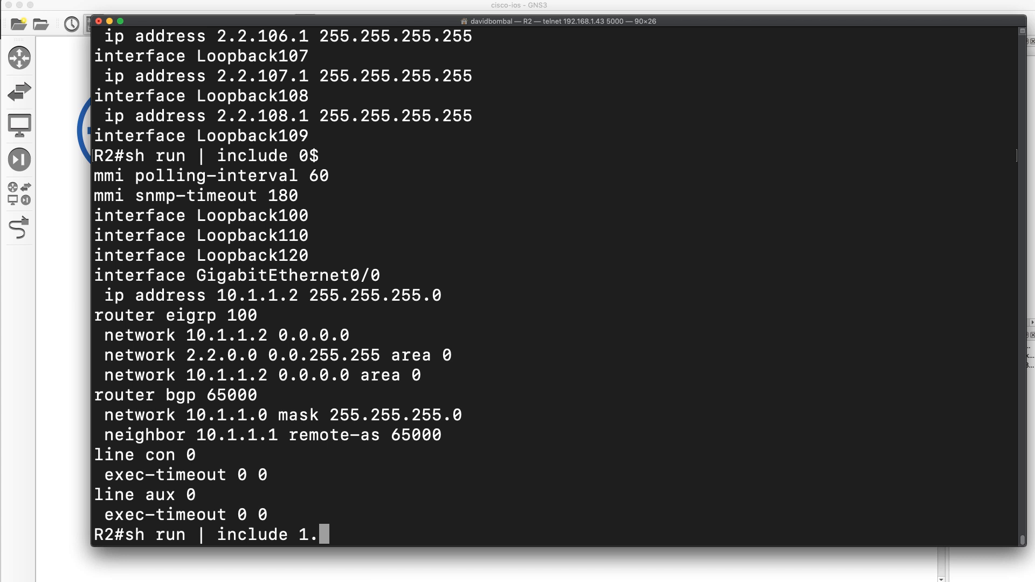
type("1")
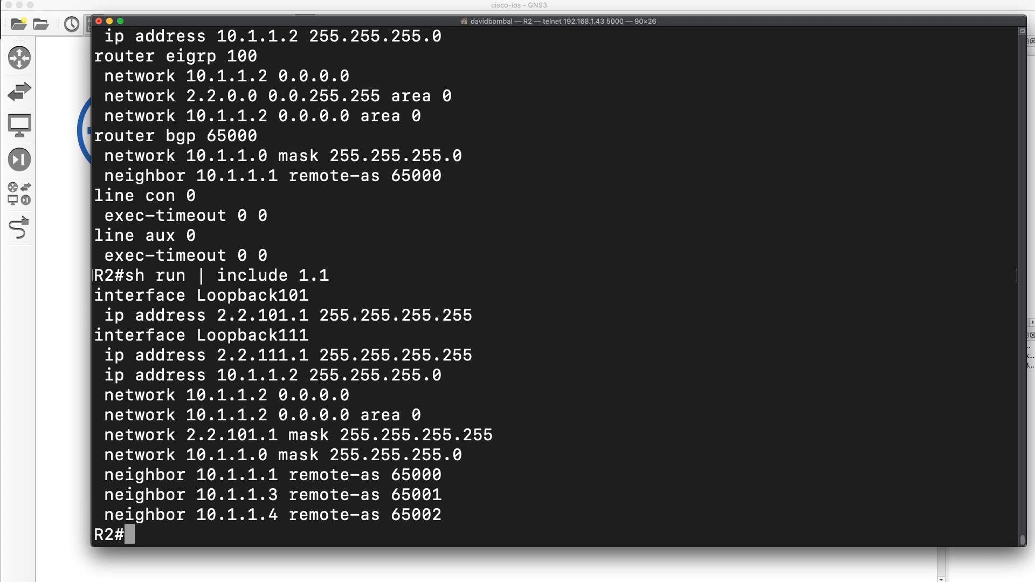
double_click(291, 296)
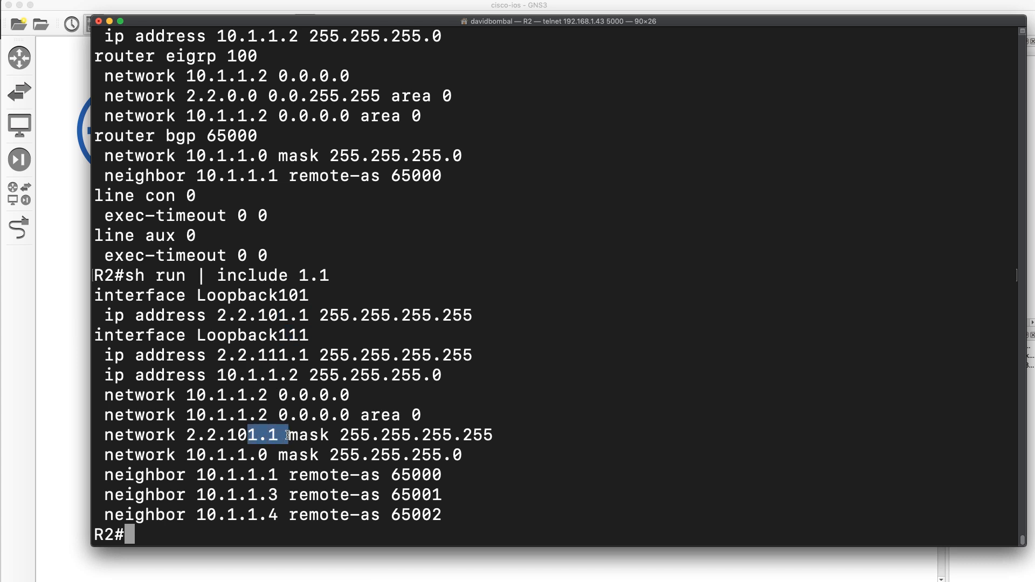
Filter with the escaped pattern 'include 1\.1' and highlight Loopback111 as a former wildcard match.
type("sh run | include 1\\.1")
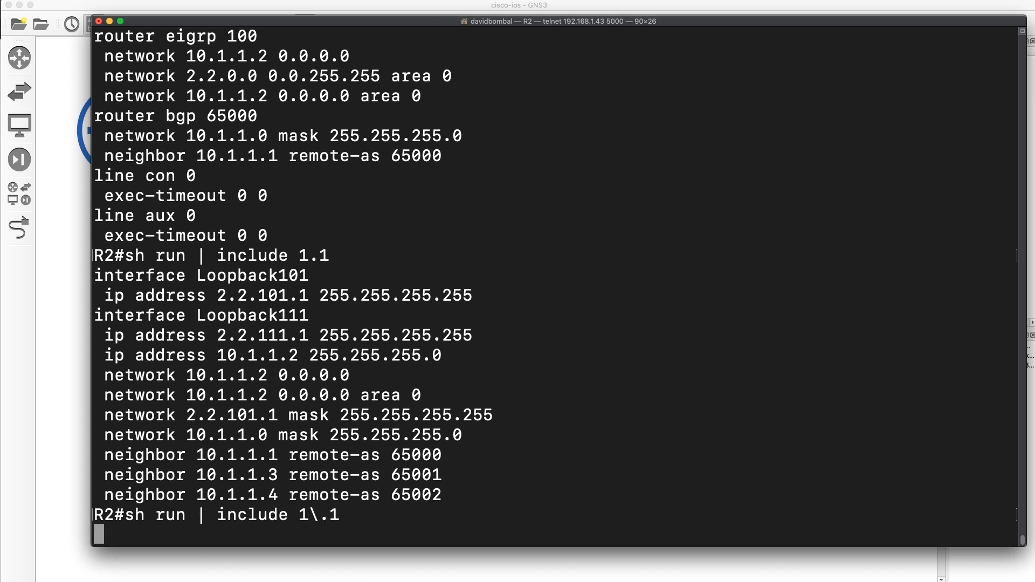
key("Return")
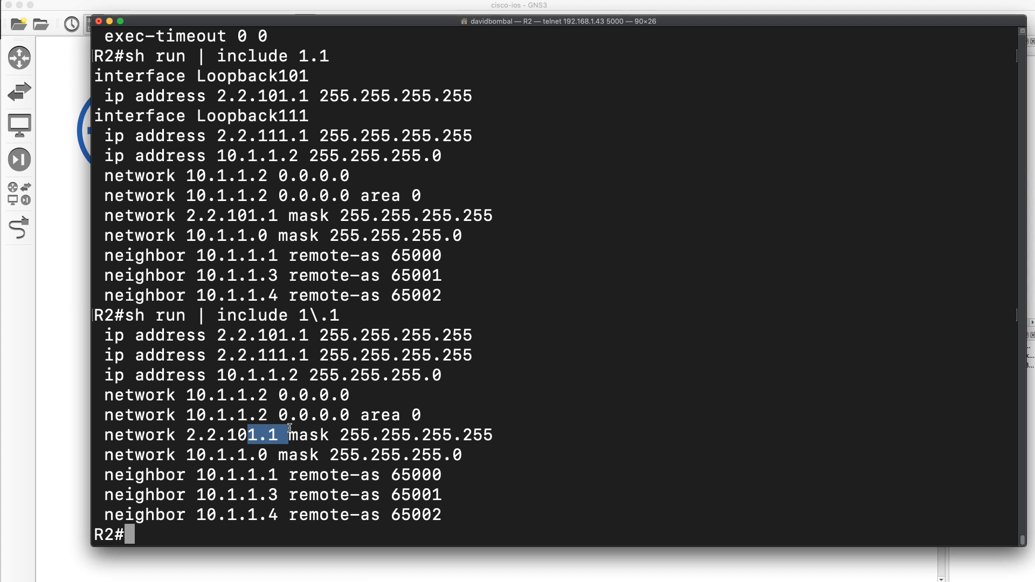
mouse_move(309, 196)
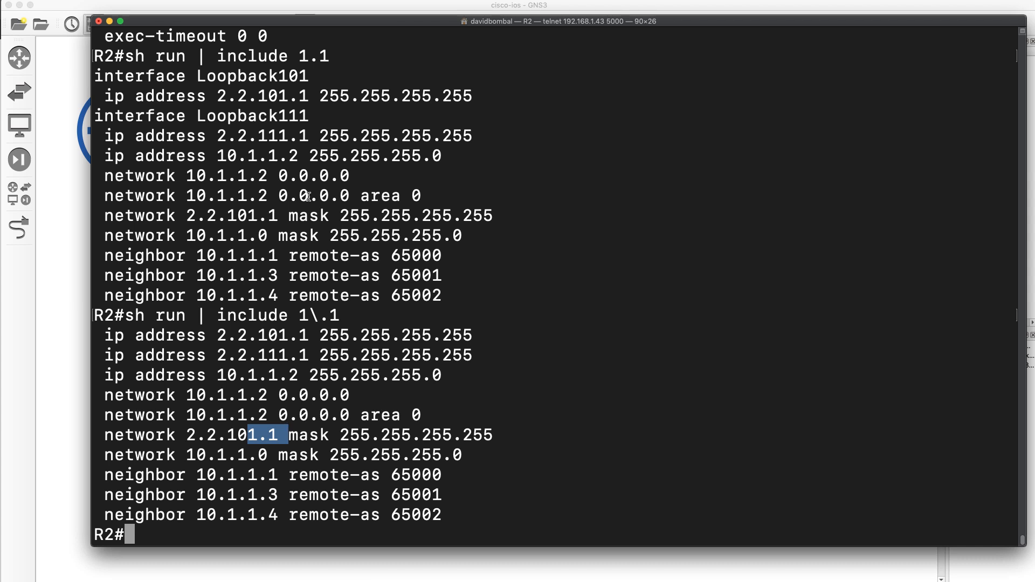
double_click(201, 116)
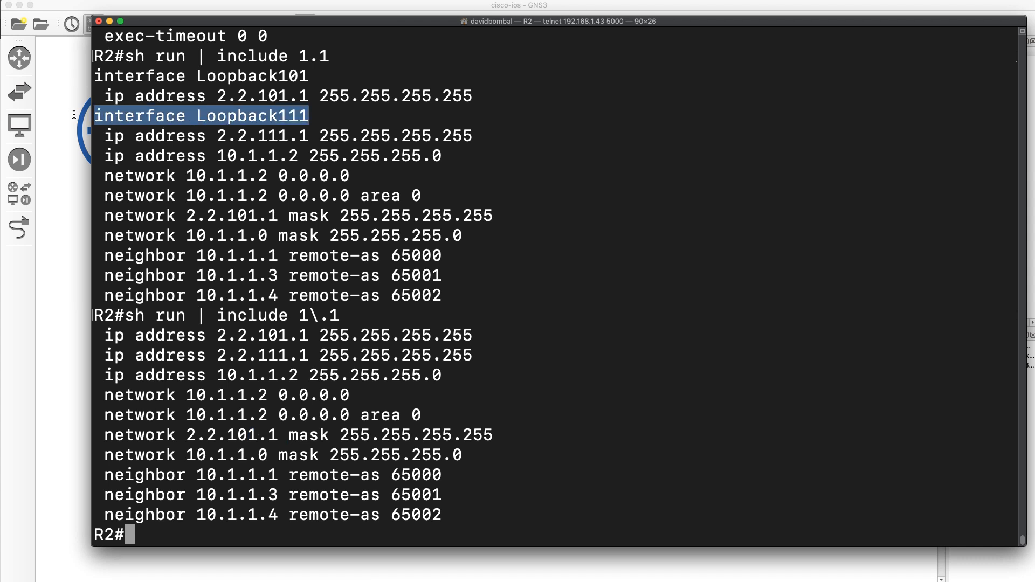
mouse_move(348, 317)
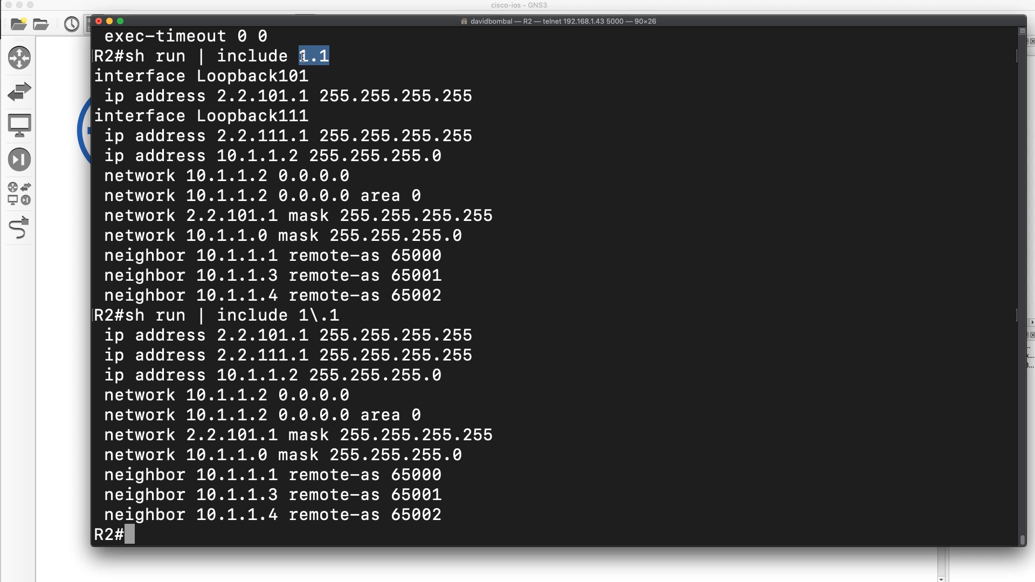
mouse_move(568, 298)
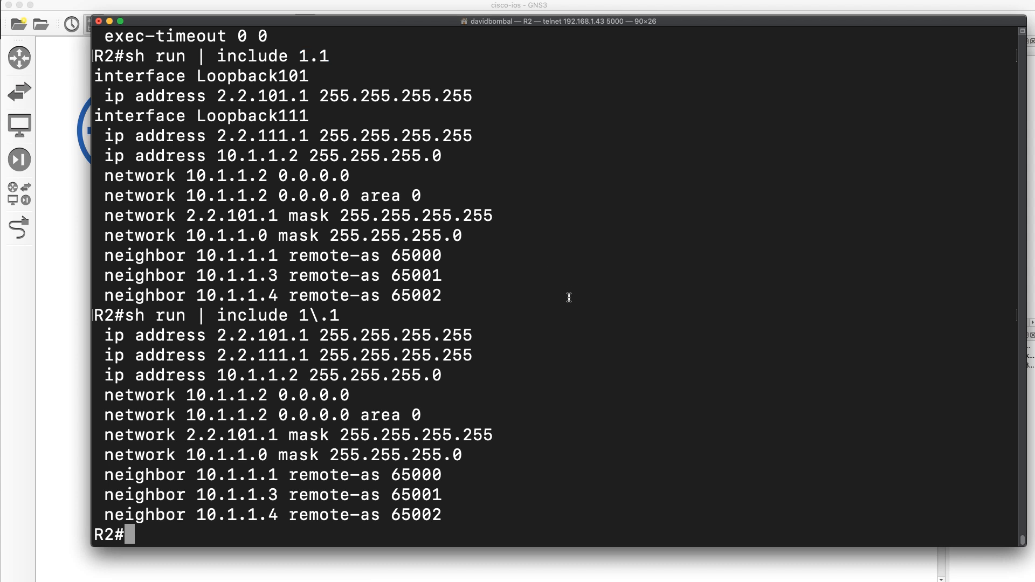
Filter the running config with the alternation 'include eigrp|ospf' after correcting the missing include keyword.
type("shwo ru")
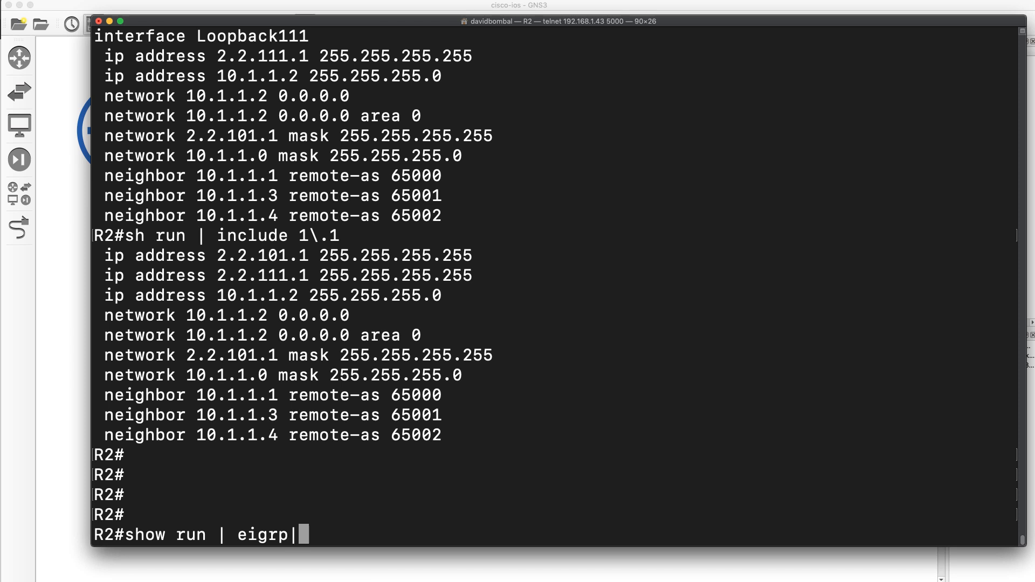
type("ospf")
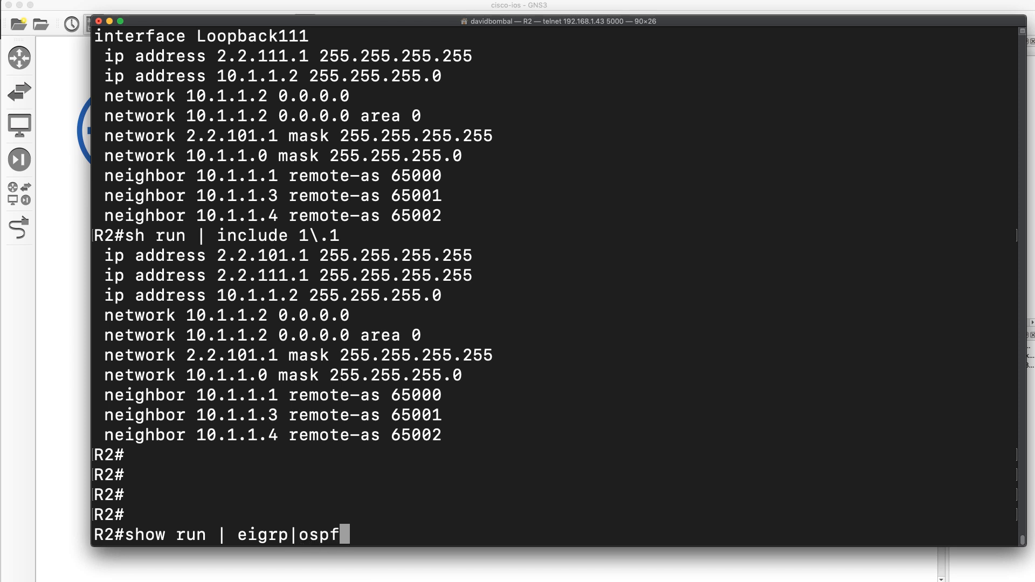
key("Return")
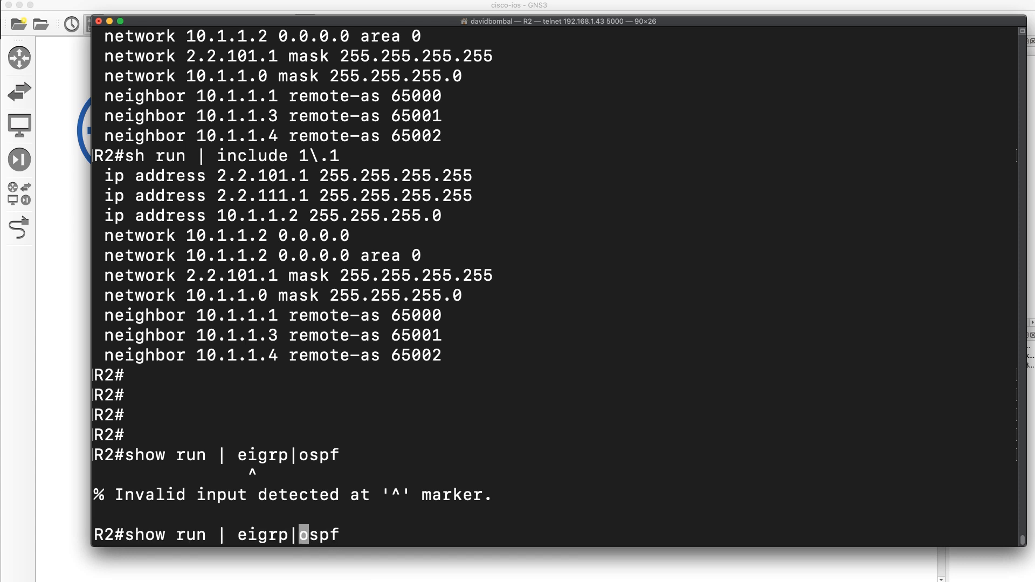
type("inlcude")
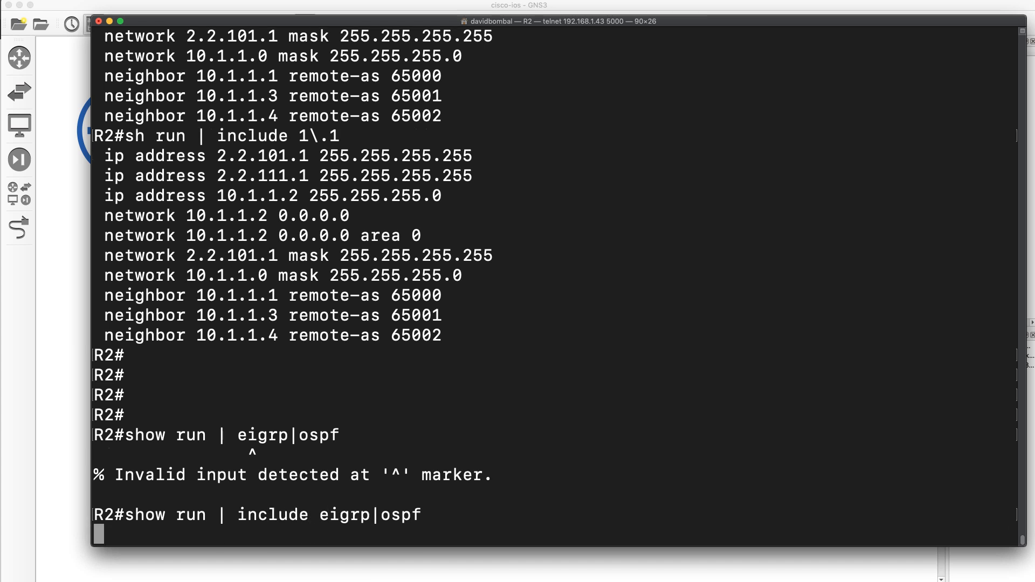
key("Return")
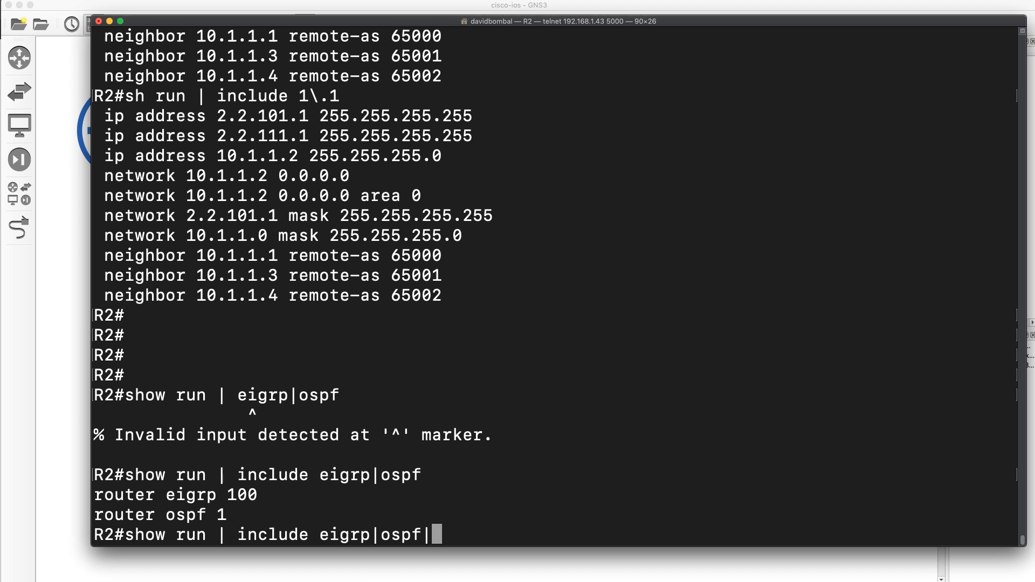
Extend the filter to eigrp|ospf|network, highlight the router ospf 1 line, then add a bgp alternative.
type("network")
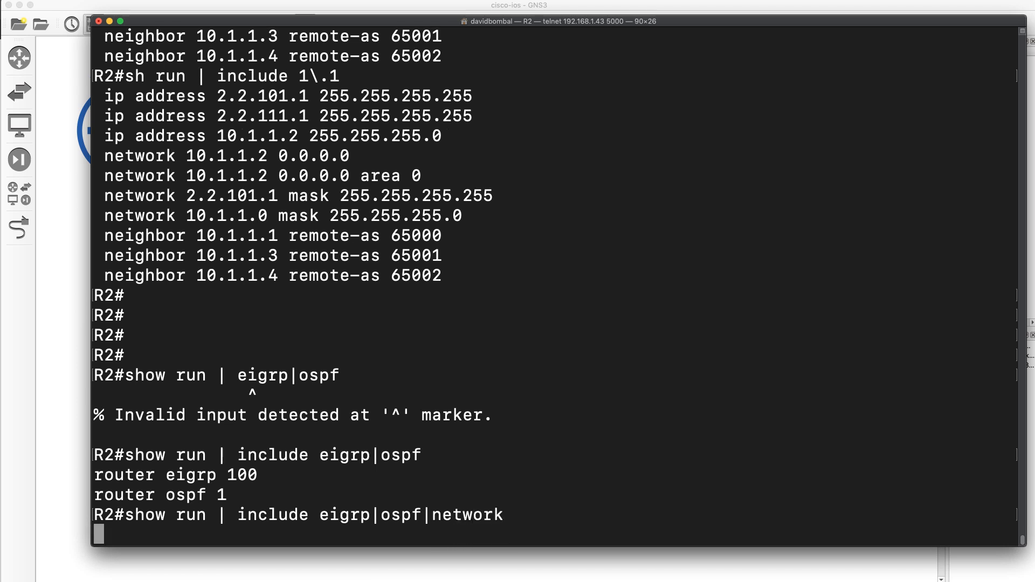
key("Return")
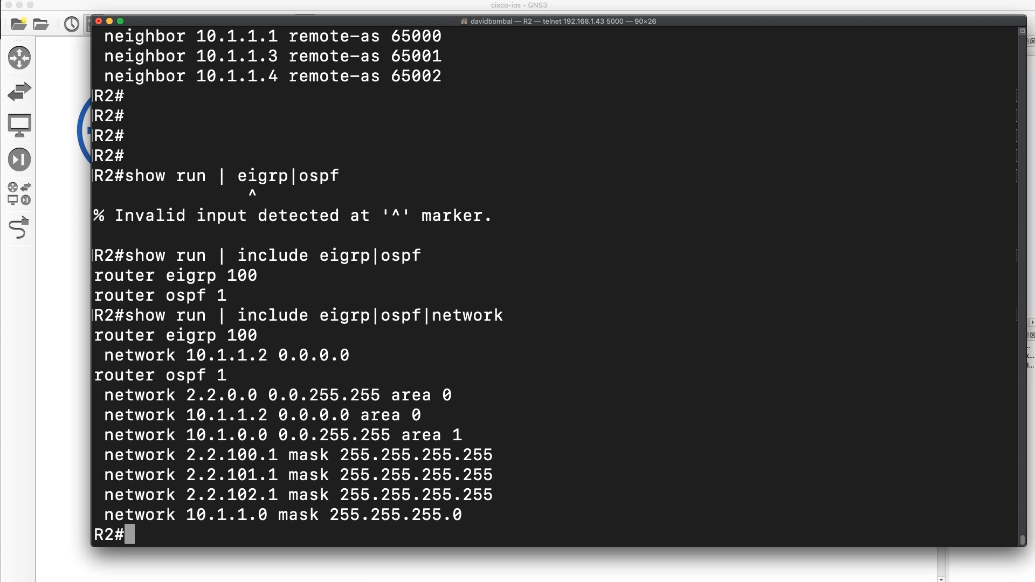
double_click(189, 336)
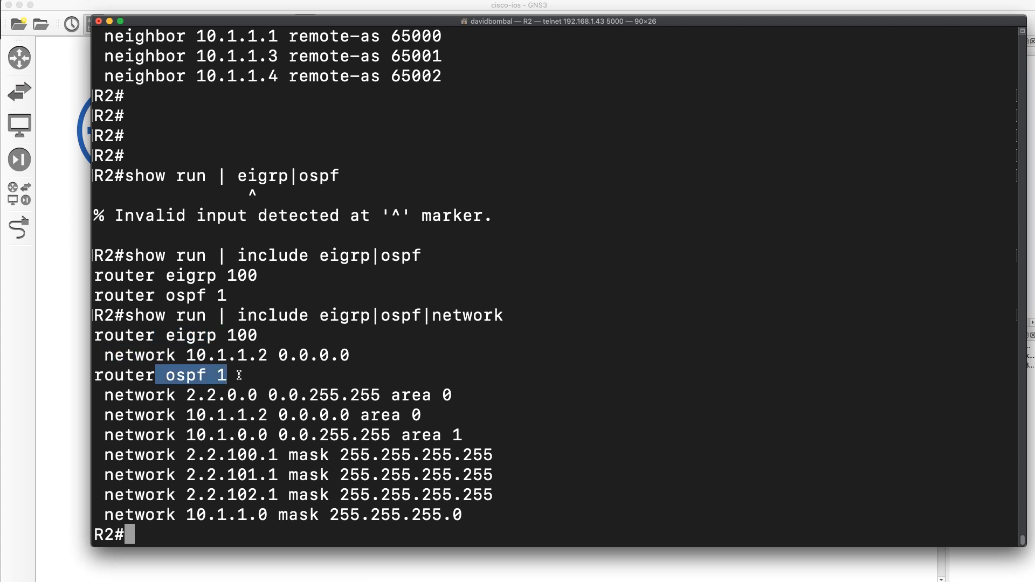
type("show run | include eigrp|ospf|network")
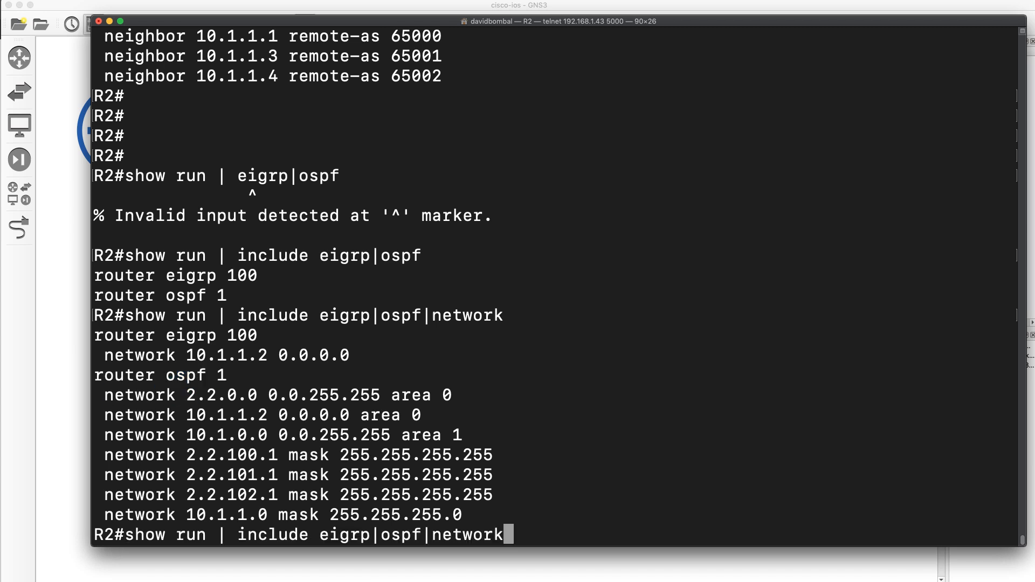
type("|bgp")
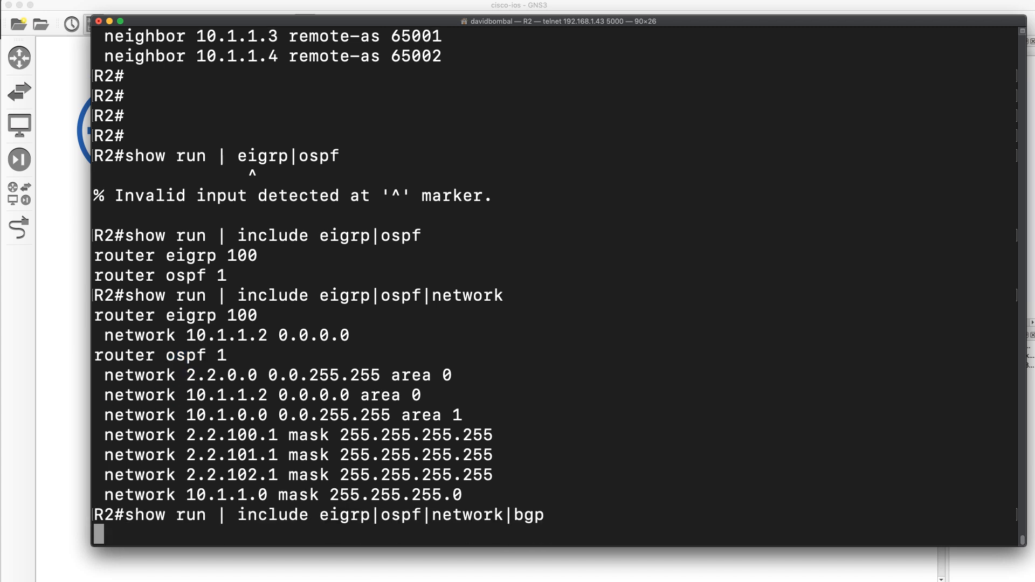